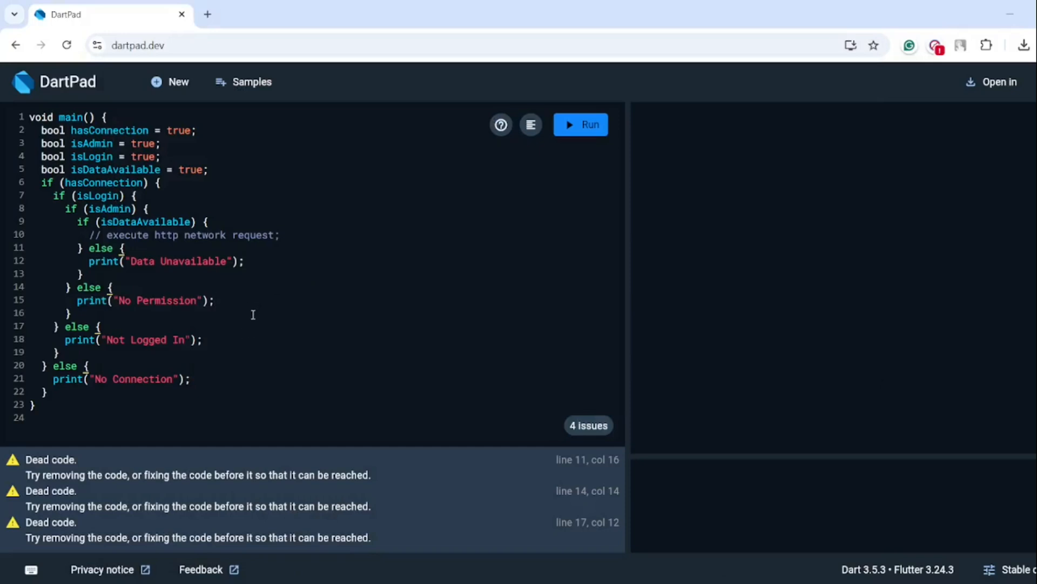
Step: Delete the nested if-else block from main(), leaving the four boolean declarations
click(45, 392)
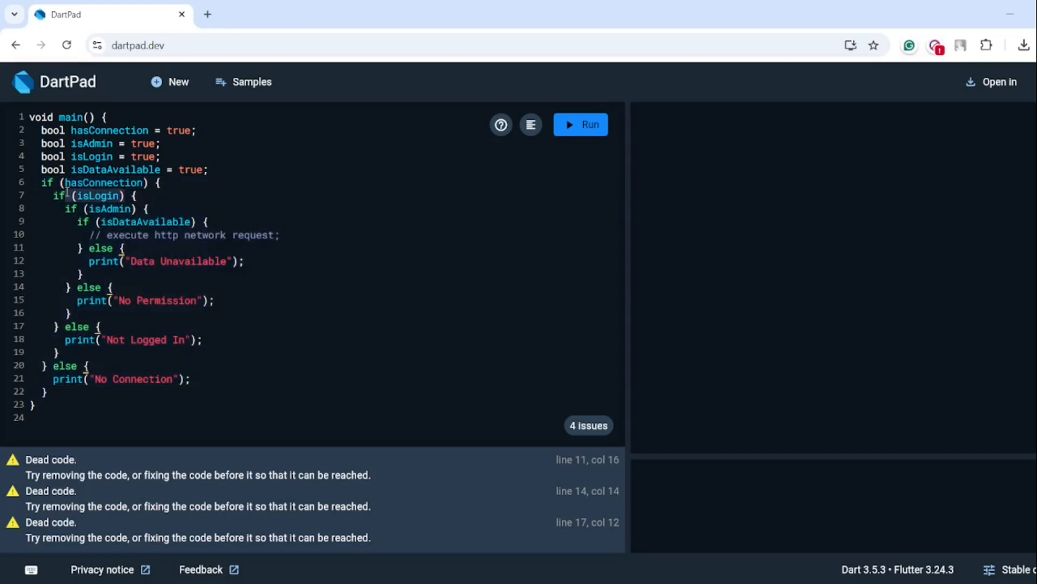
mouse_move(197, 223)
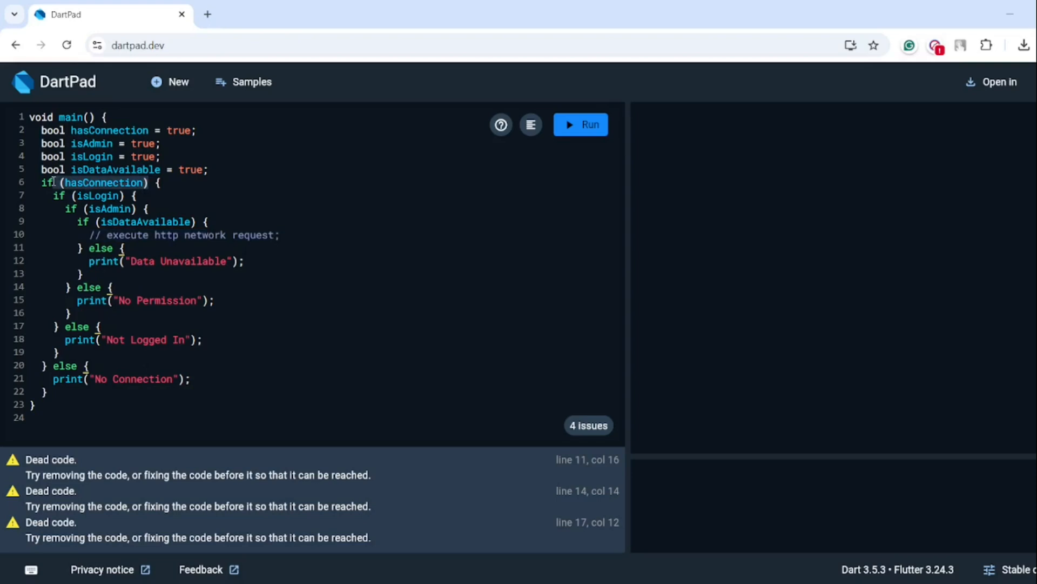
click(134, 196)
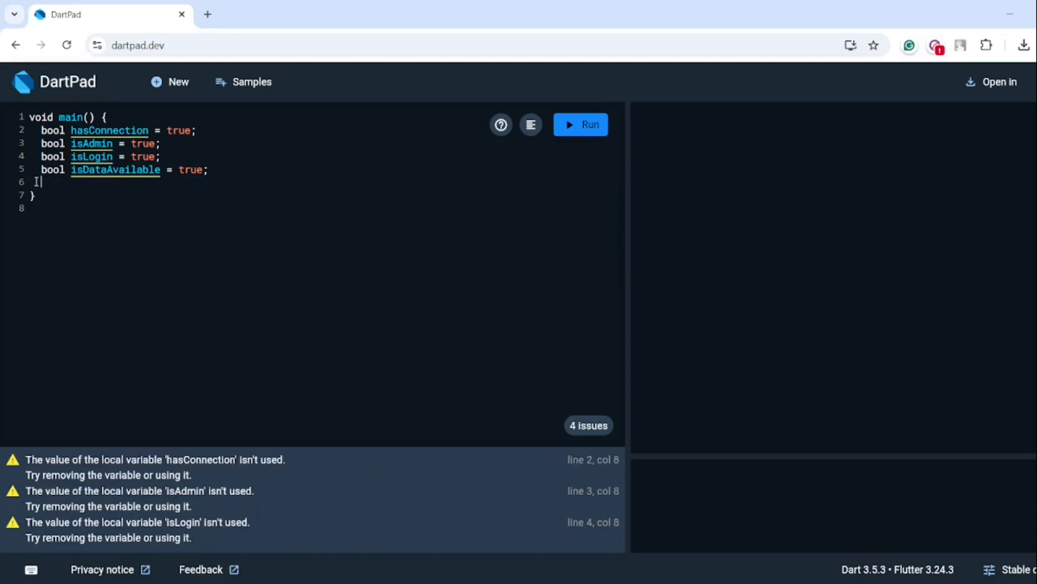
Step: Add guards printing "No Connection" when !hasConnection and "Not Logged In" when !isLogin
text(if(!h)
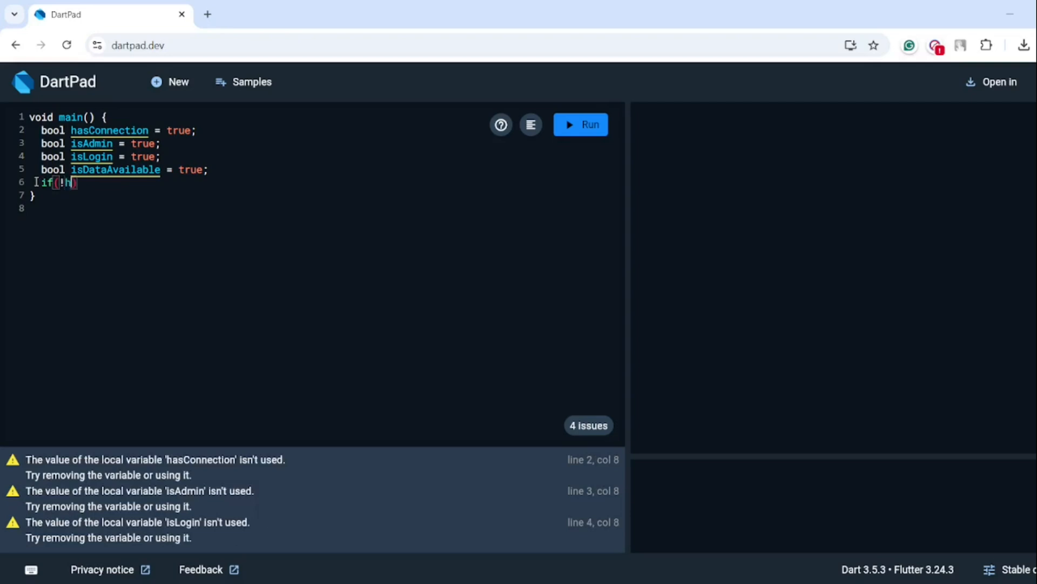
text(asCo)
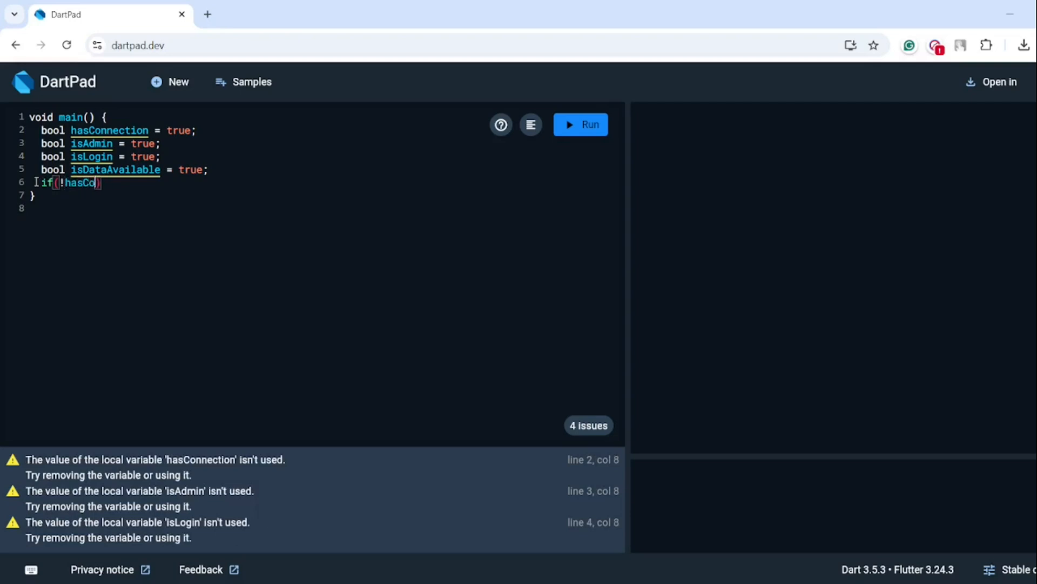
text(nnection){)
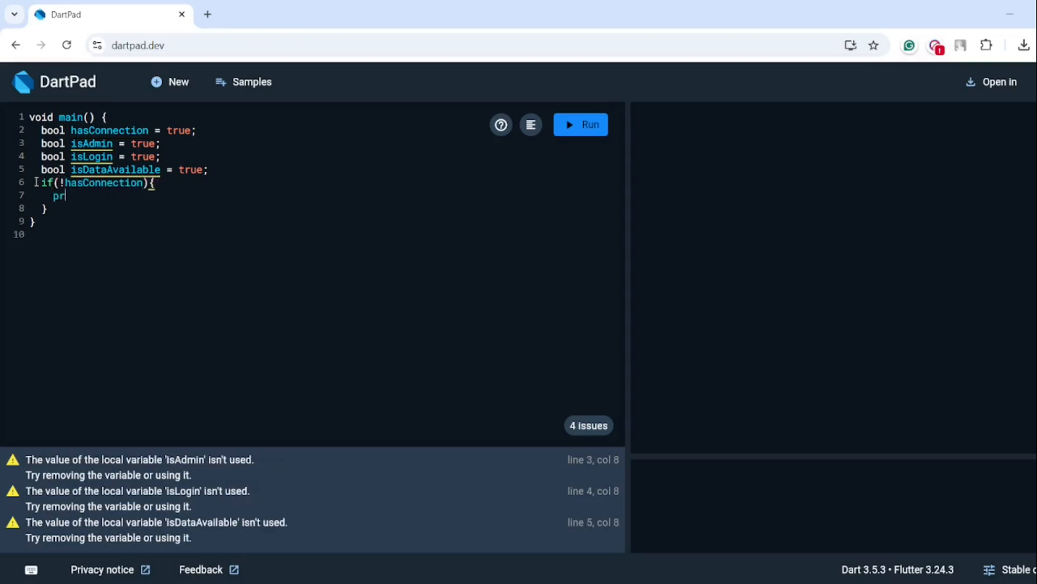
text(int("No"))
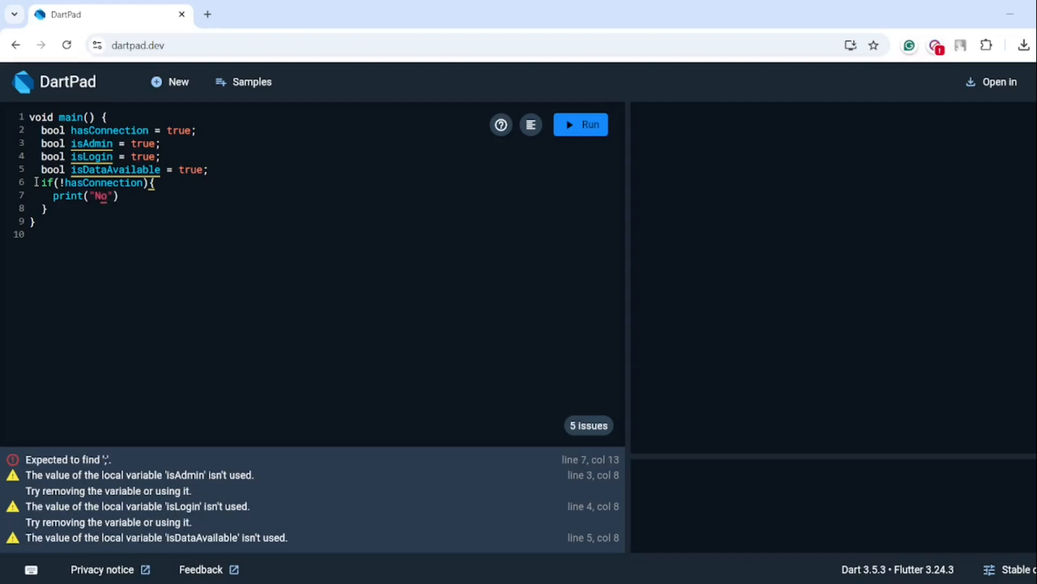
text(Connection");)
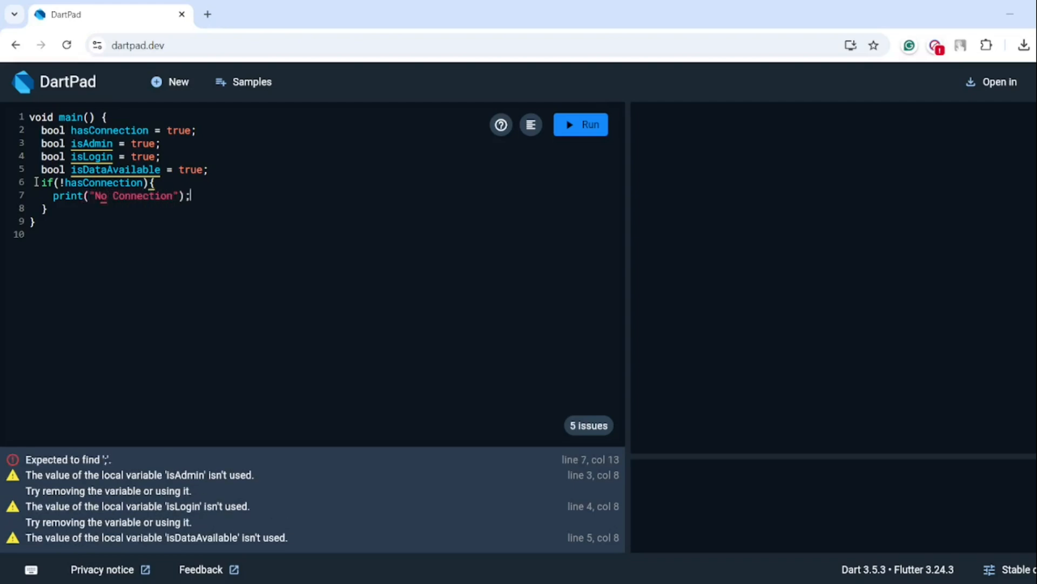
text(if(!))
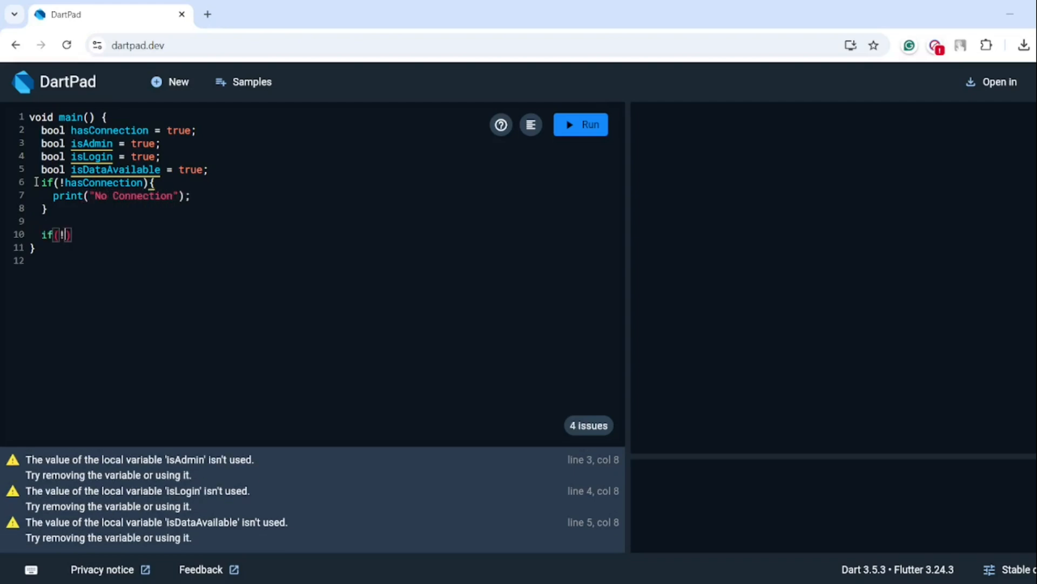
text(isLogin)P)
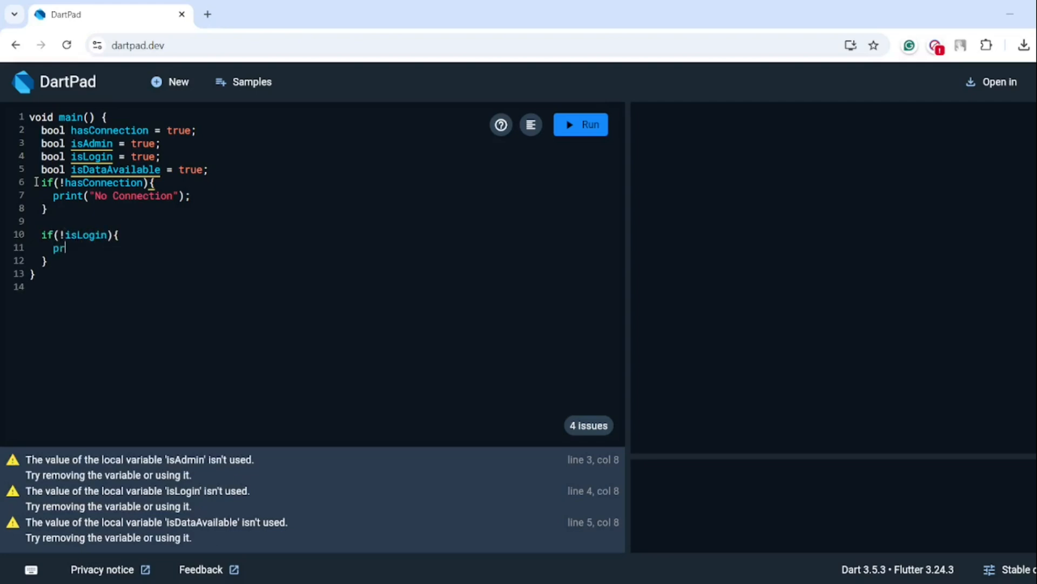
text(int("Not Log"))
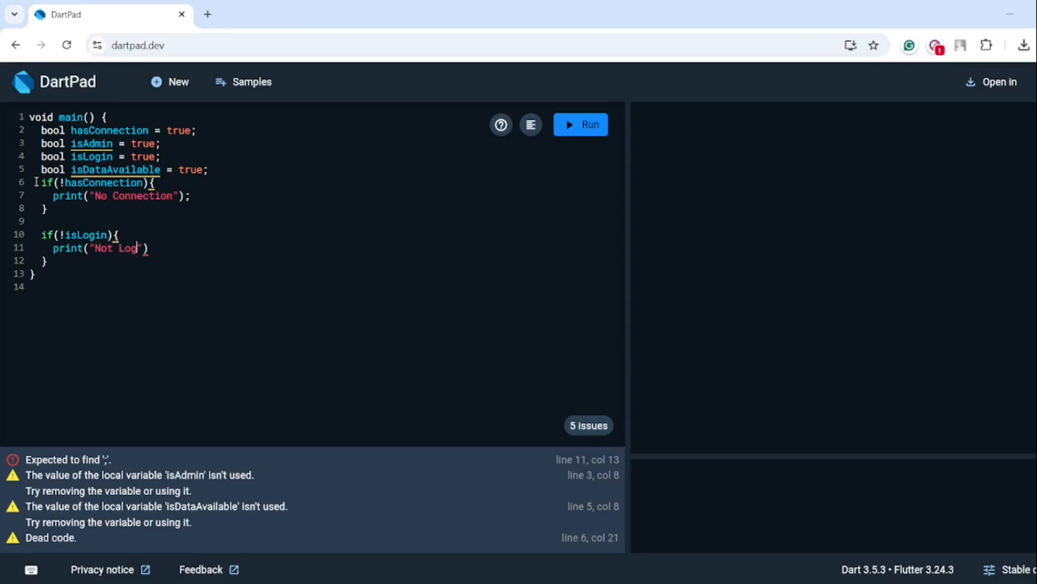
text(ged In)
text(if)
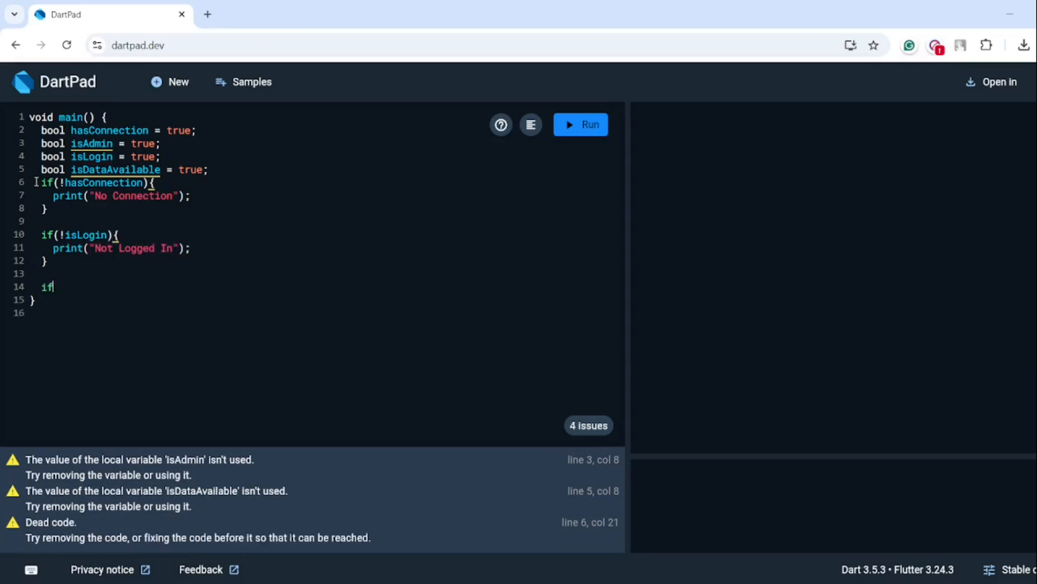
Step: Add guards printing "No Permission" when !isAdmin and "Data Unavailable" when !isDataAvailable
text((!is))
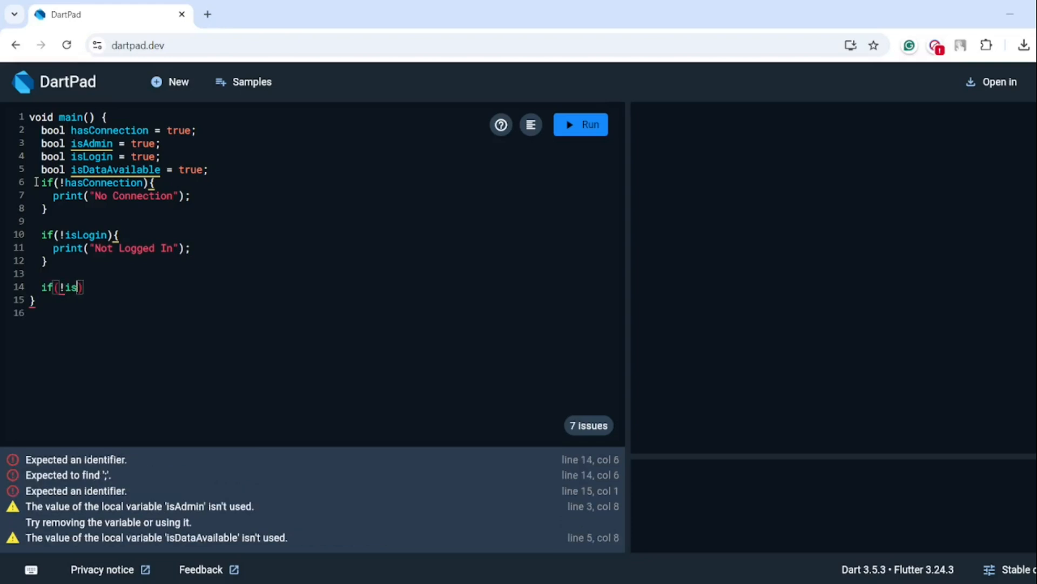
text(Admin){)
text(print("No P)
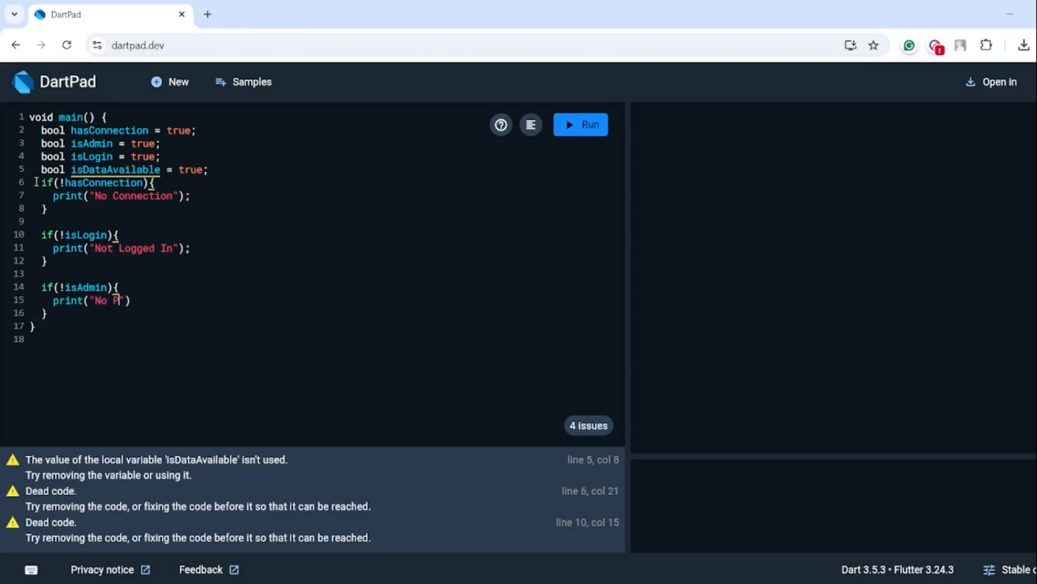
text(ermission)
text(if(!)
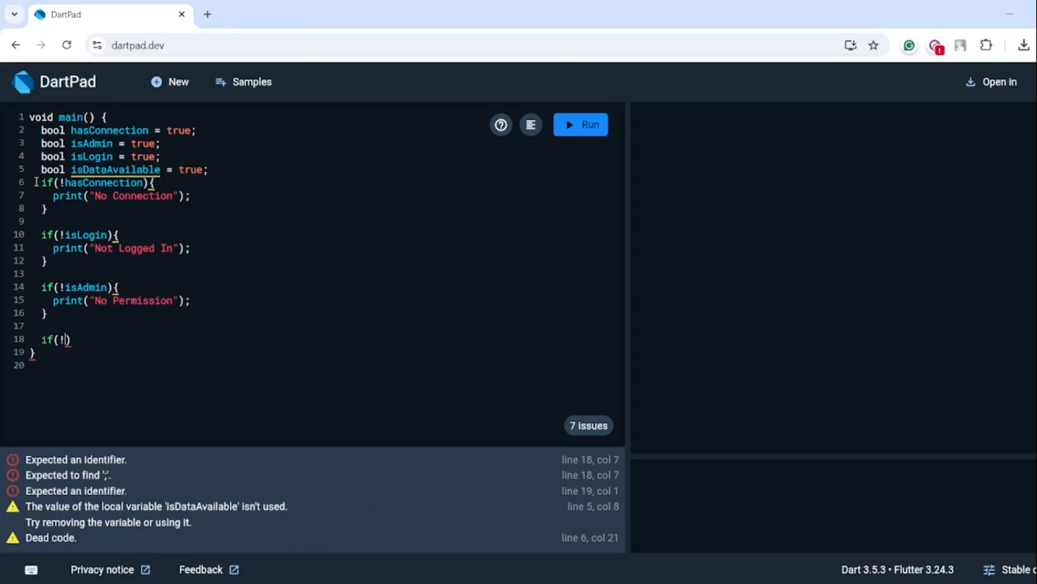
text(isDataAvailable)
text(//)
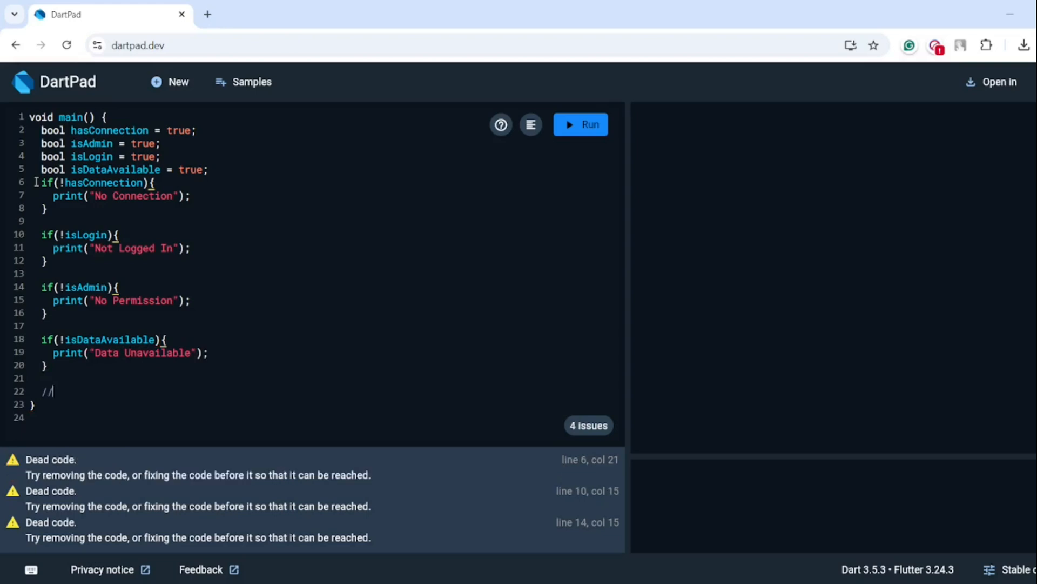
Step: Write the comment "// execute http network request" below the four guards
text(execute)
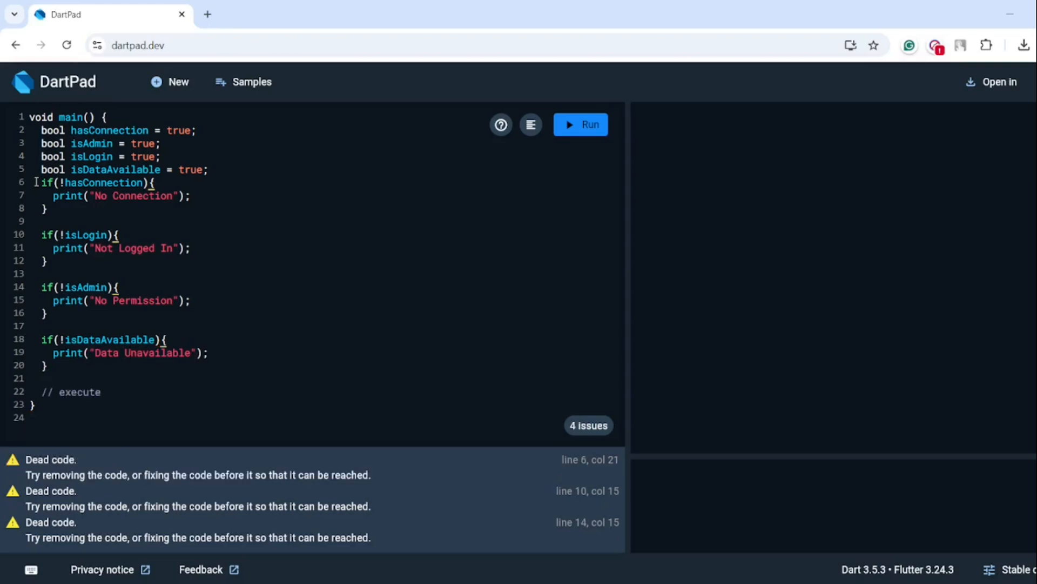
text(http network)
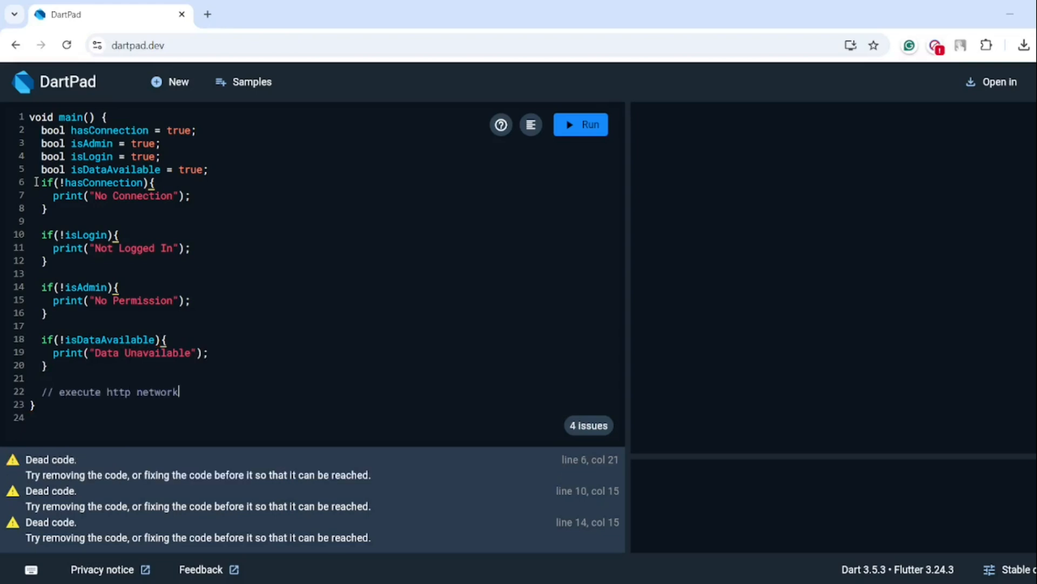
text(request)
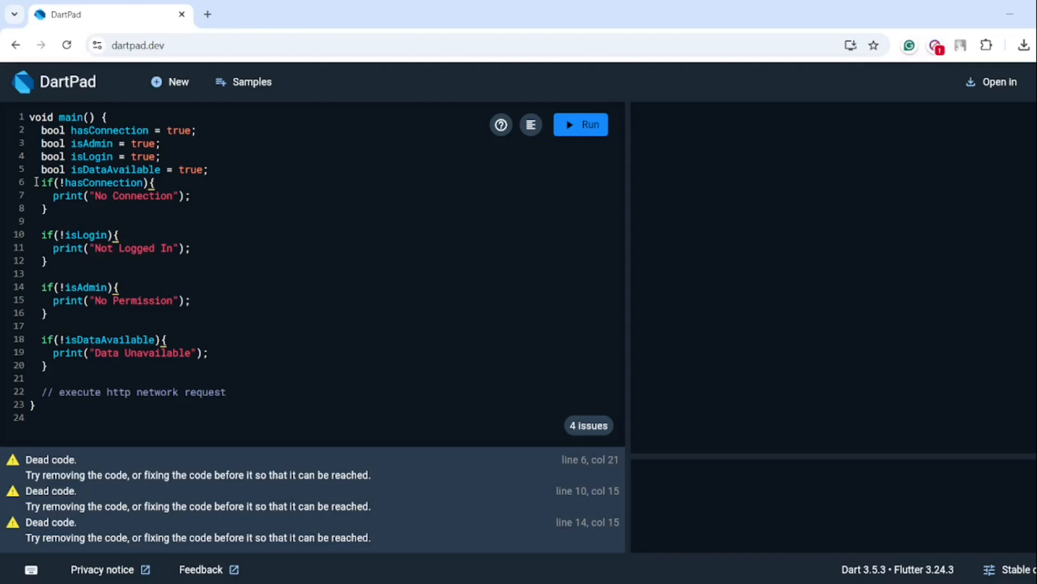
mouse_move(253, 278)
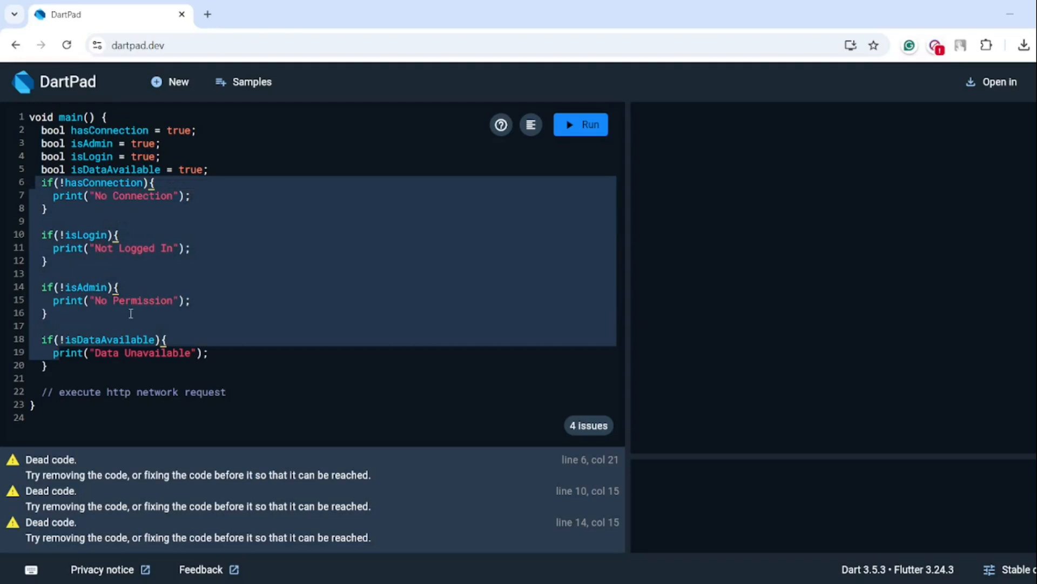
Step: Add 'return;' after the print in each of the four guards for early exit
text(return;)
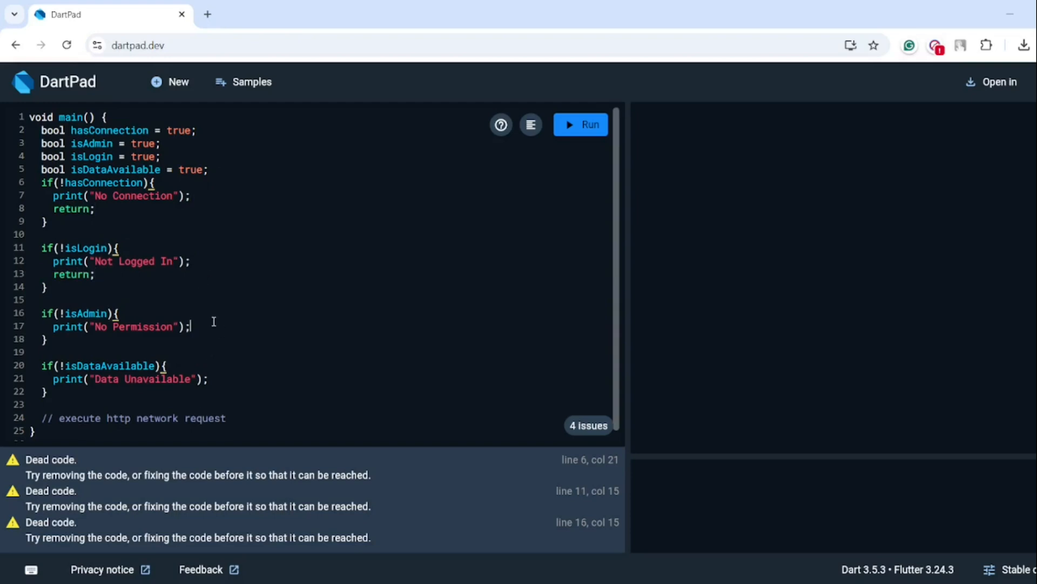
text(return;)
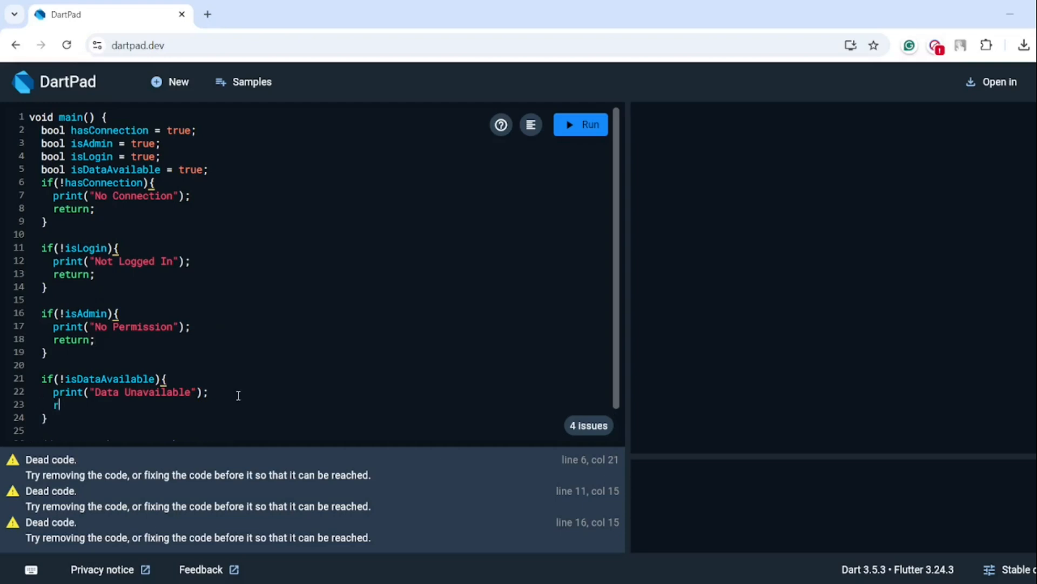
text(eturn;)
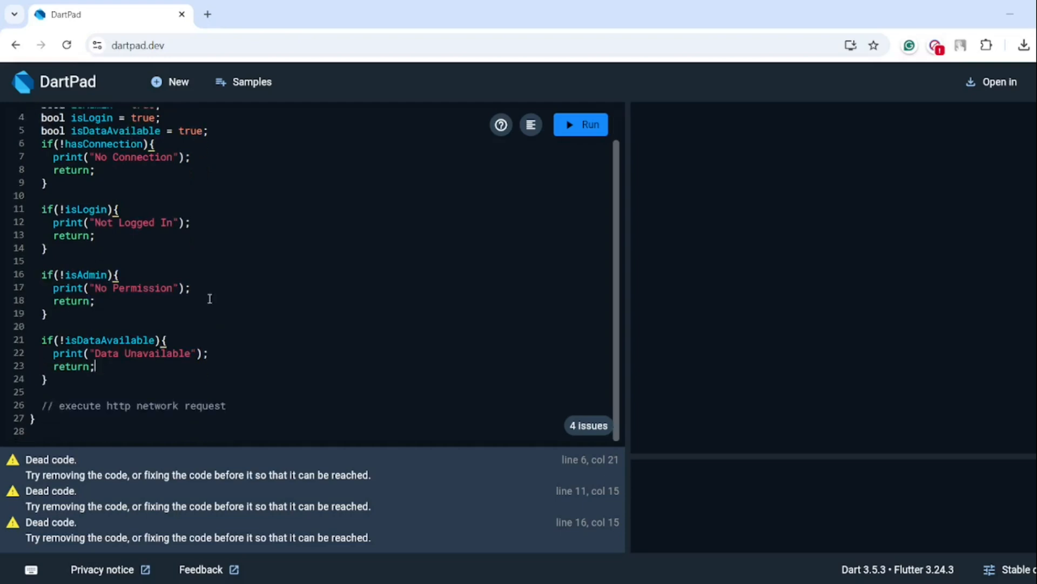
Step: Write the comment "// at this point, all bool values are true" below the guards
text(// at this p)
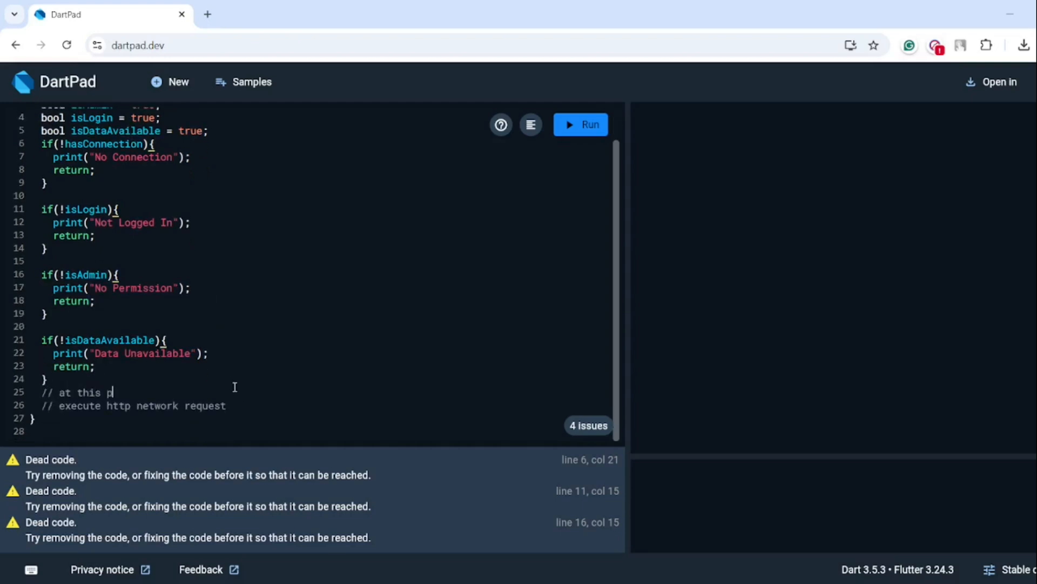
text(oint, all)
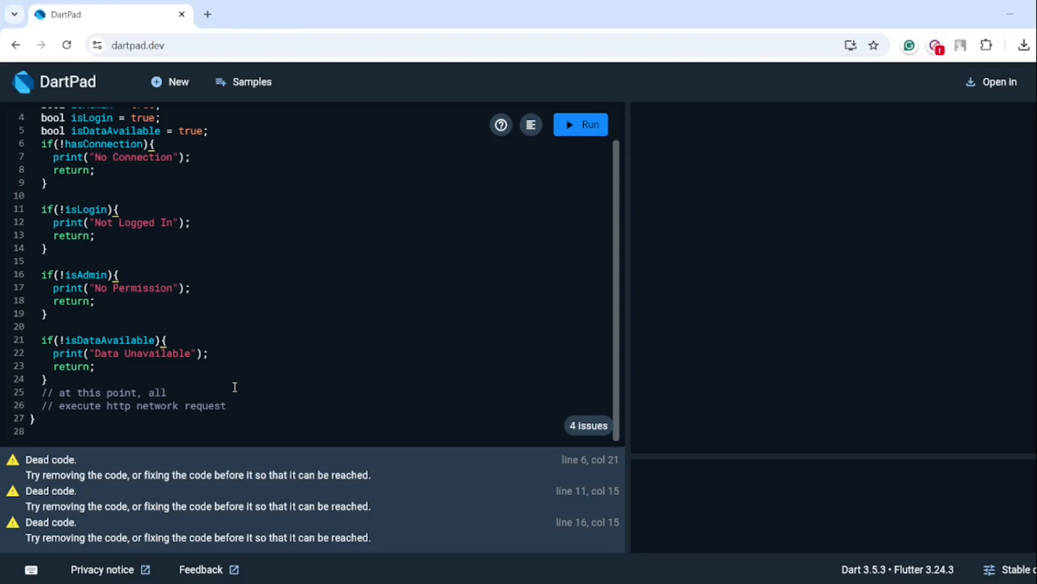
text(bool values are tur)
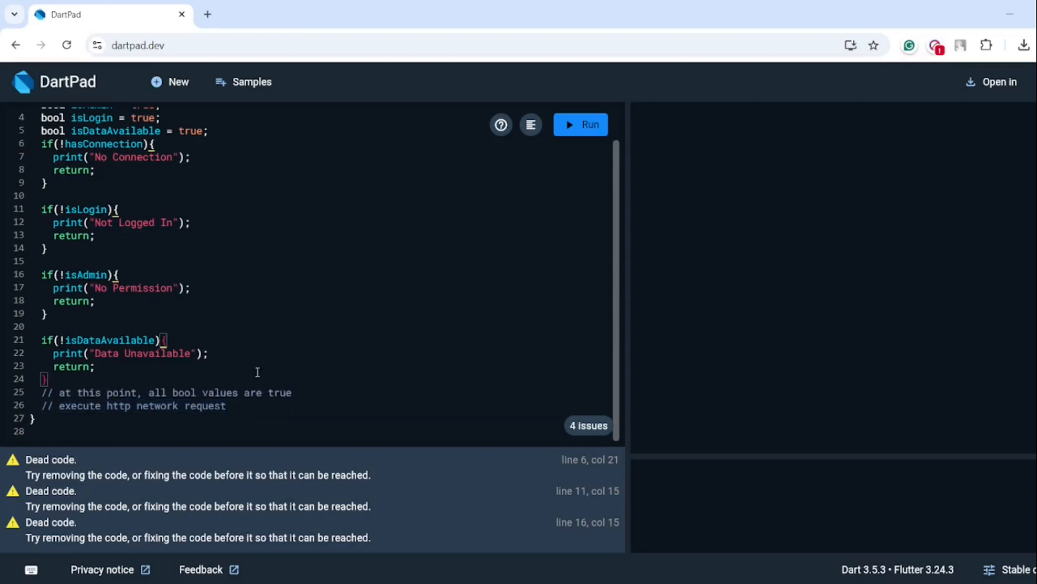
mouse_move(257, 390)
text(bool)
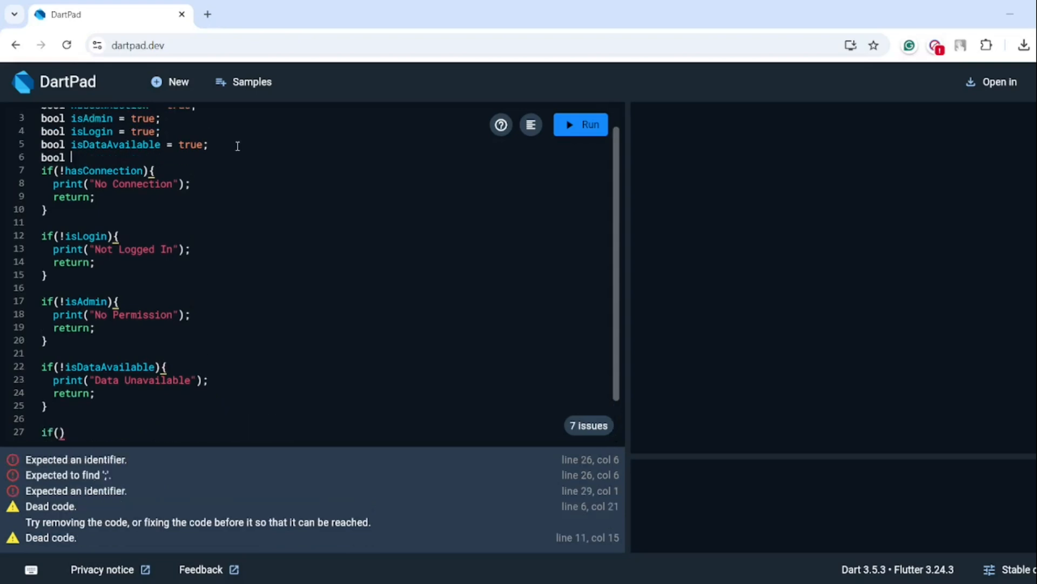
Step: Declare 'bool newCondition = true;' and add a guard printing "New Condition Failed" and returning
text(newCondition)
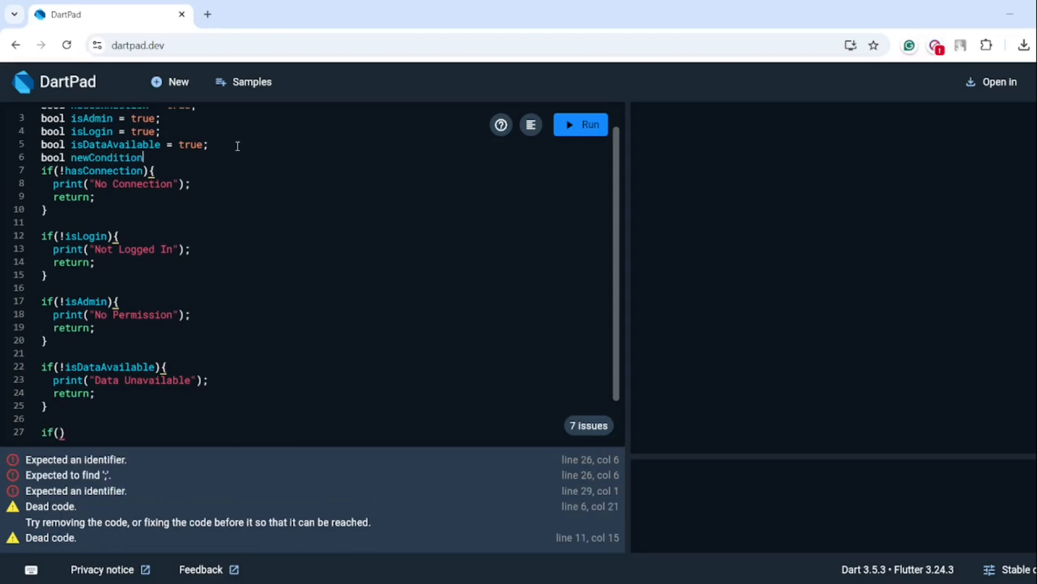
text(= true;)
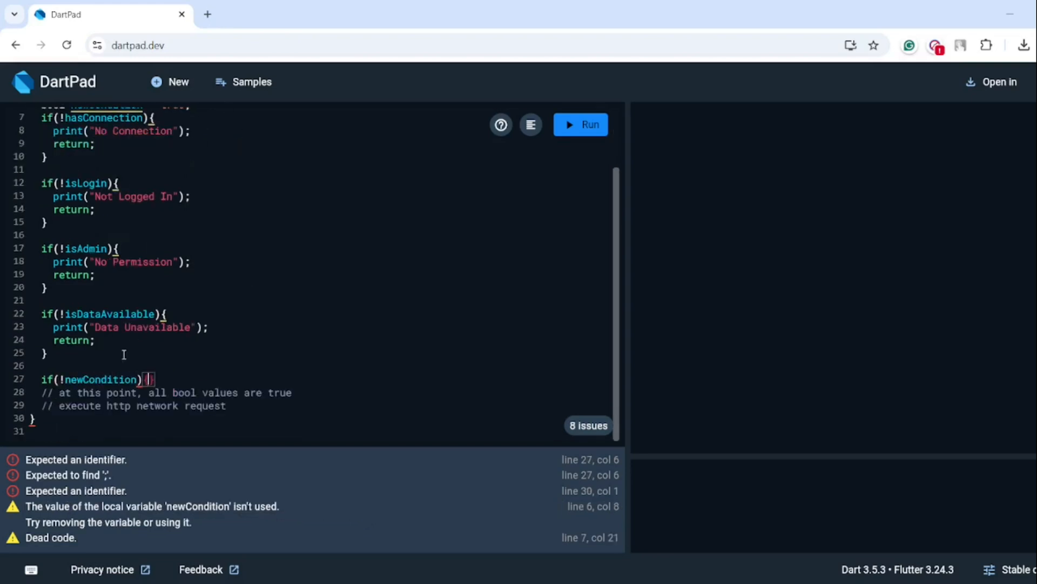
text({)
text(print("New Condition Fa)
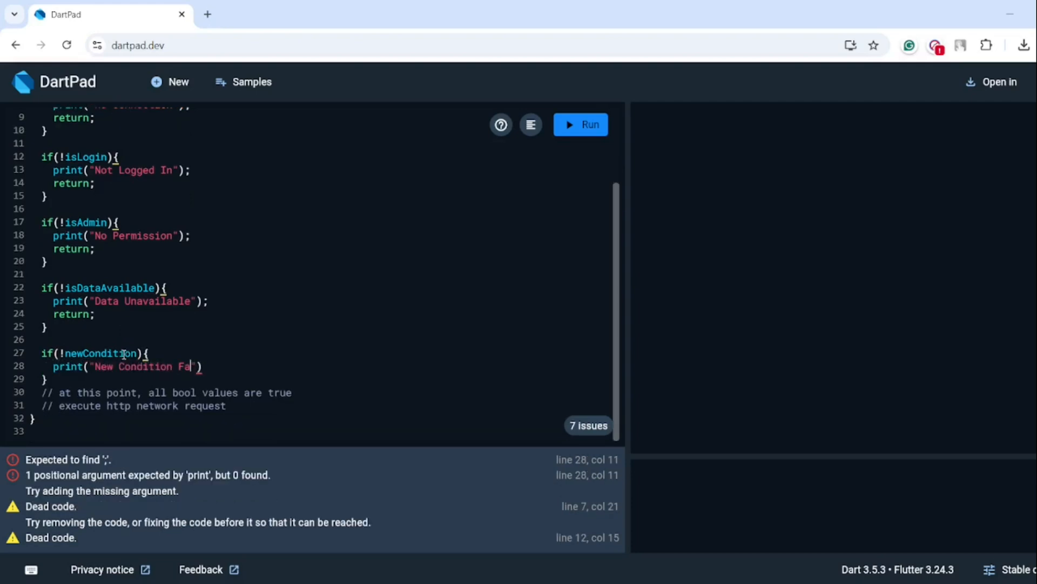
text(iled");)
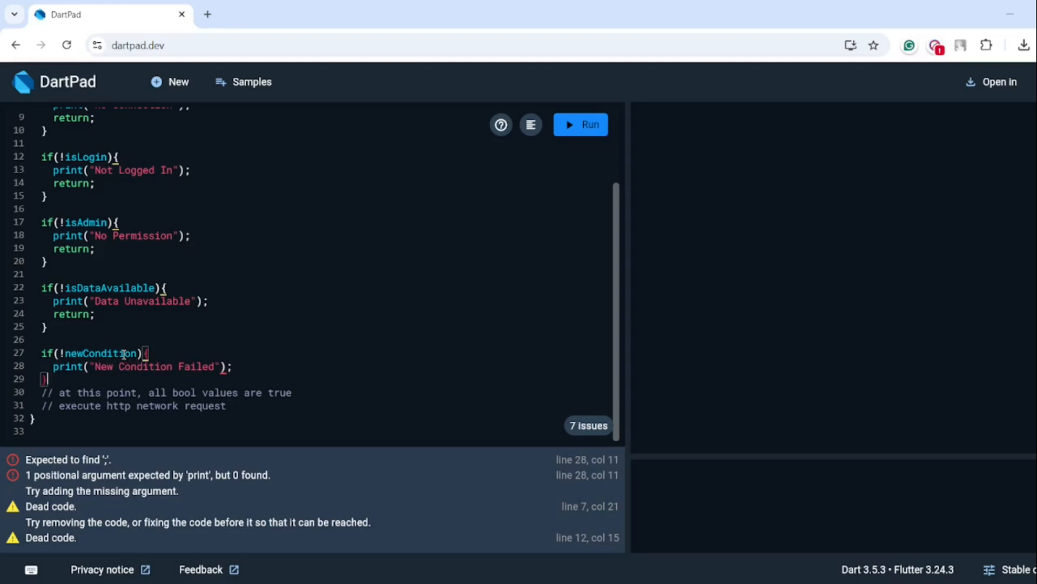
text(return;)
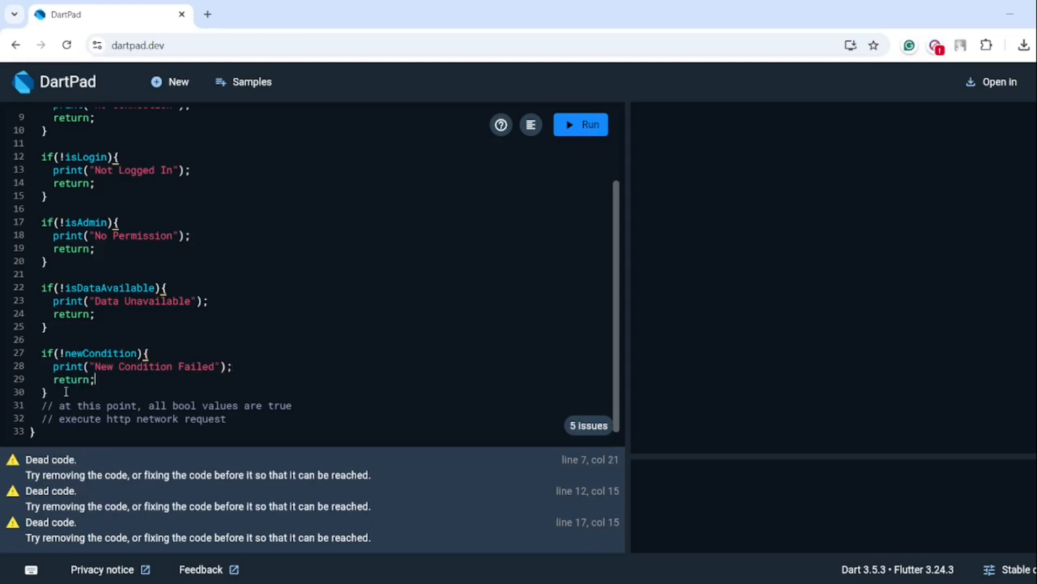
Step: Auto-format main() so all five guards get standard if spacing
scroll(up, 3)
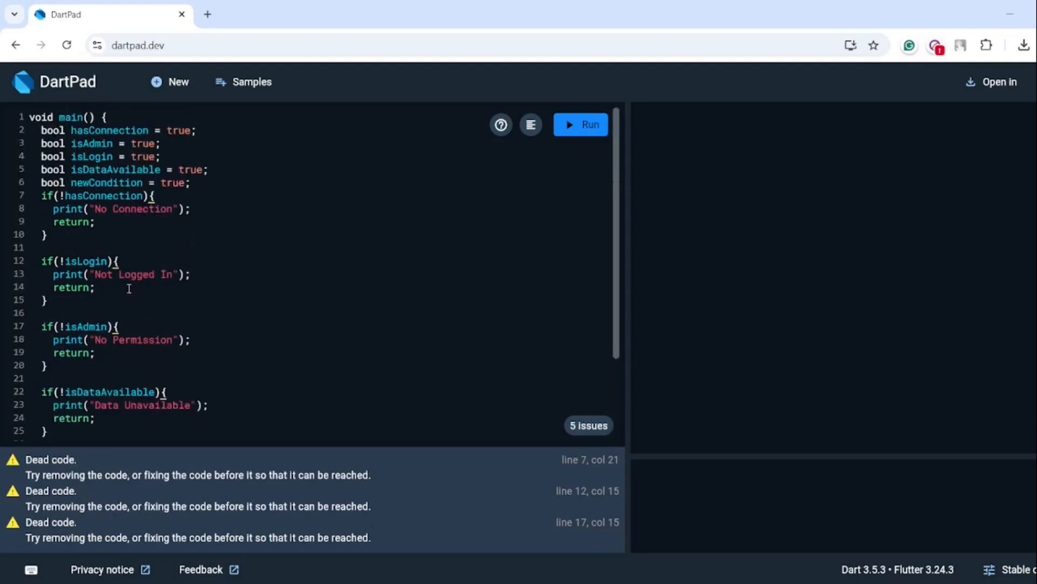
scroll(down, 3)
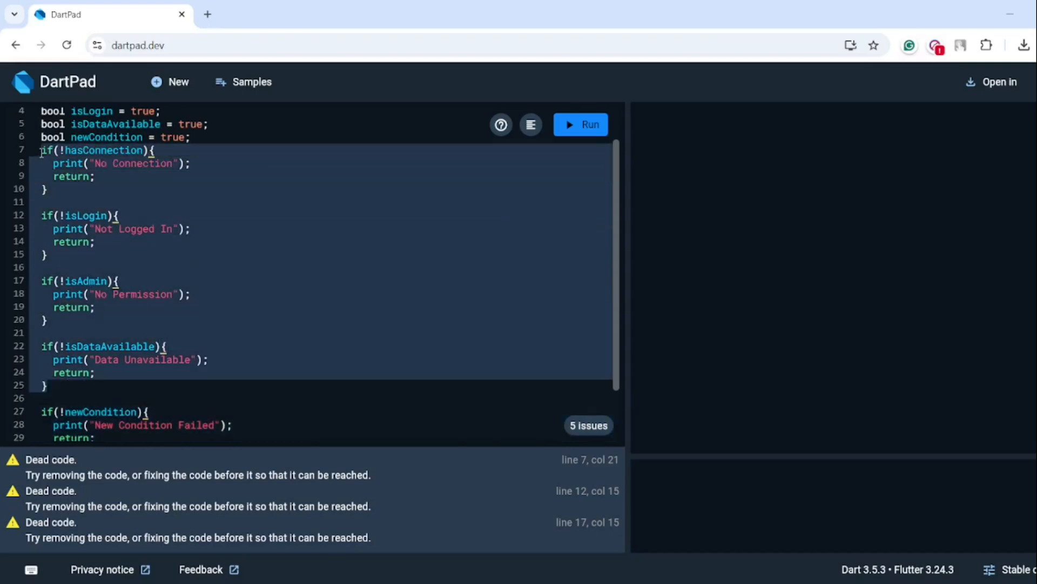
scroll(down, 3)
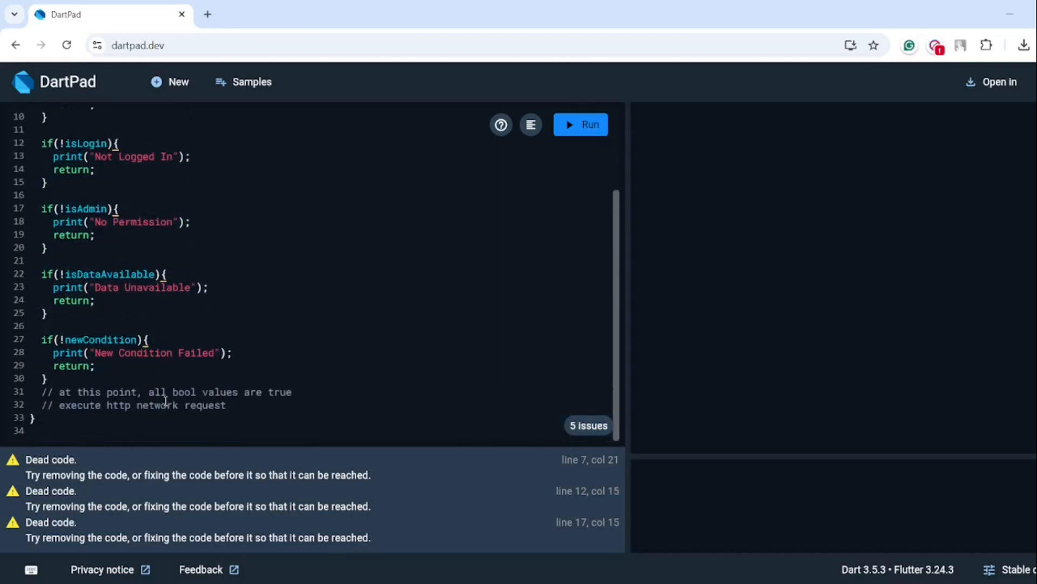
click(529, 125)
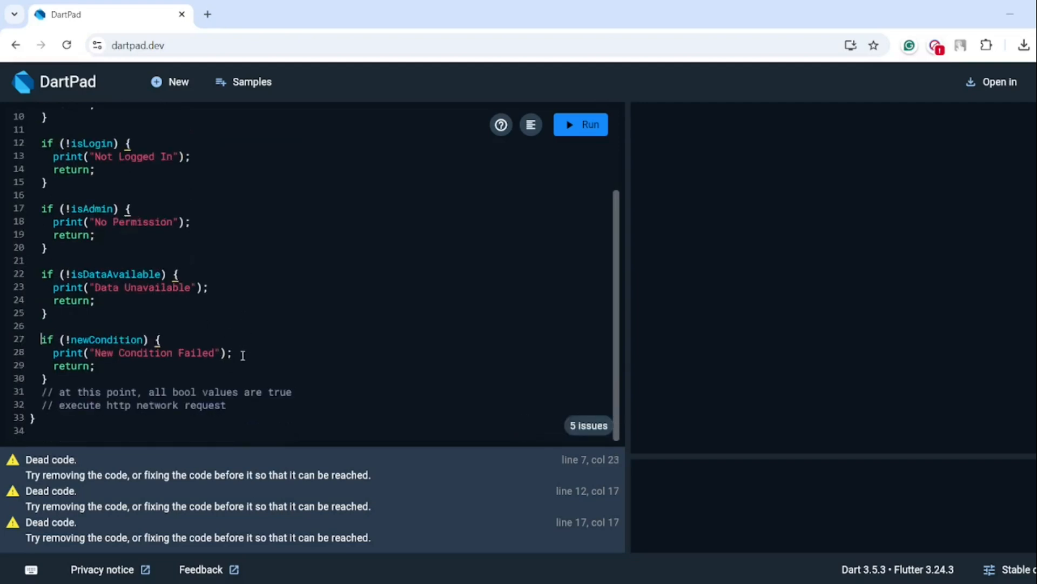
mouse_move(266, 337)
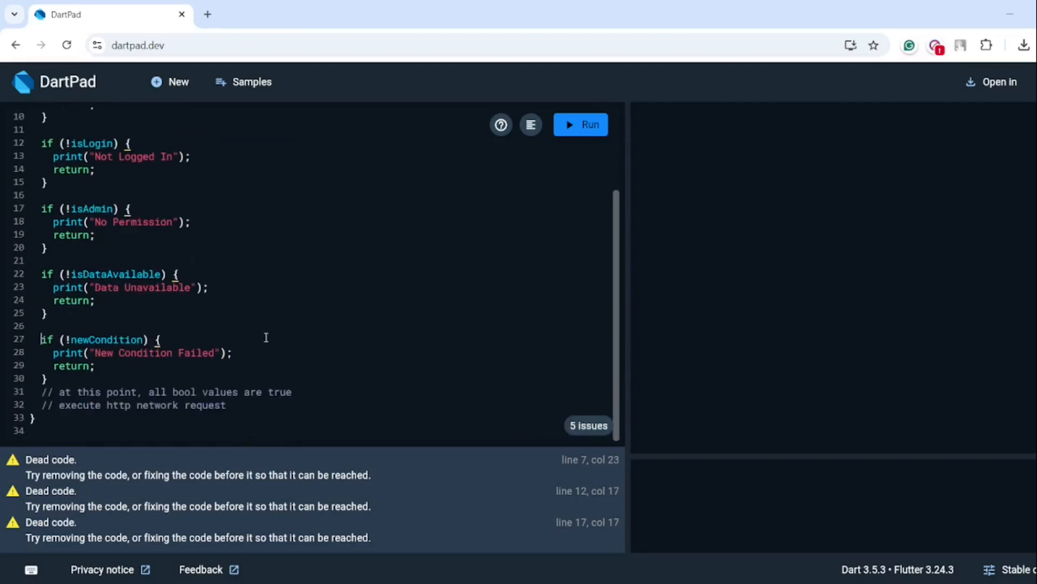